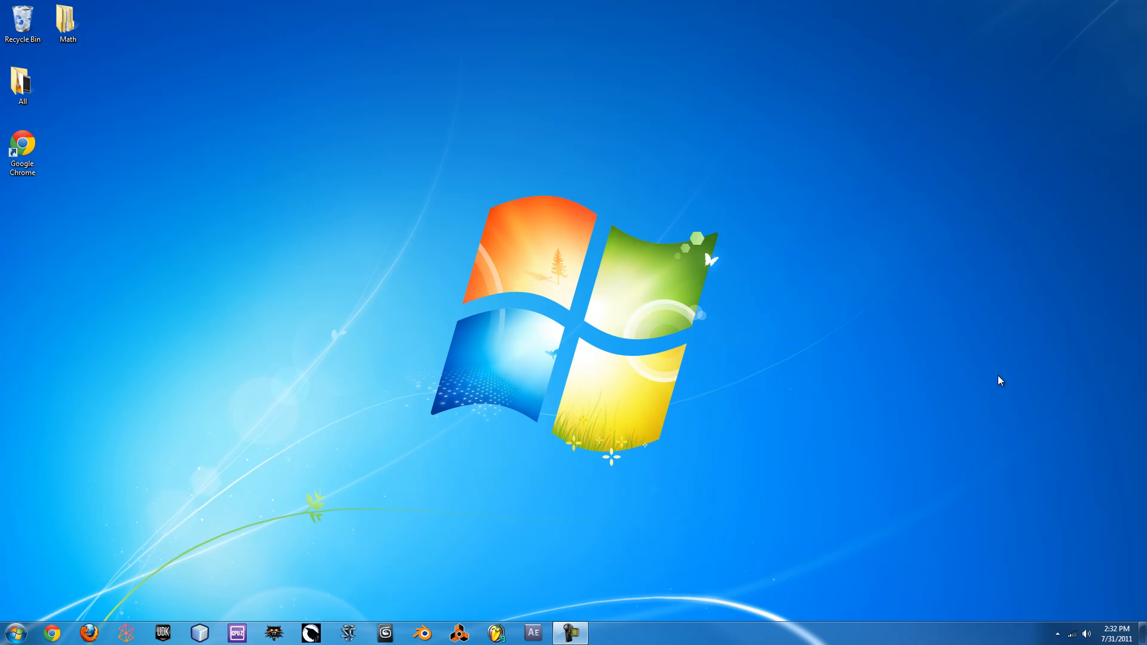
mouse_move(762, 452)
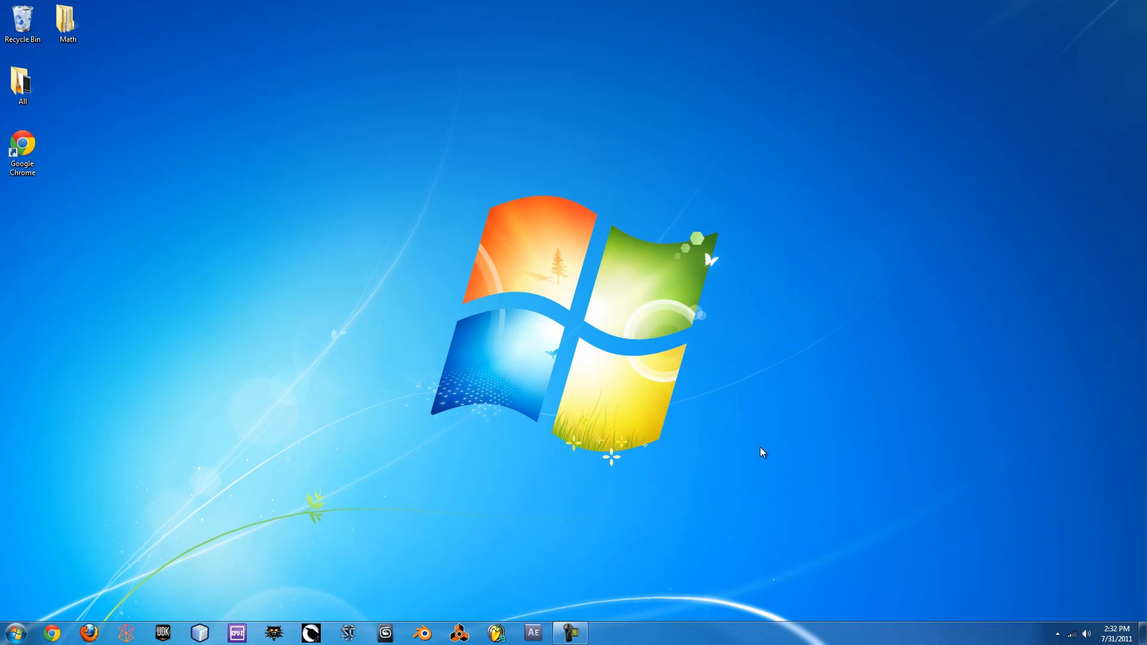
- Open Computer Properties from the Start menu to view edition, processor and memory details
left_click(18, 630)
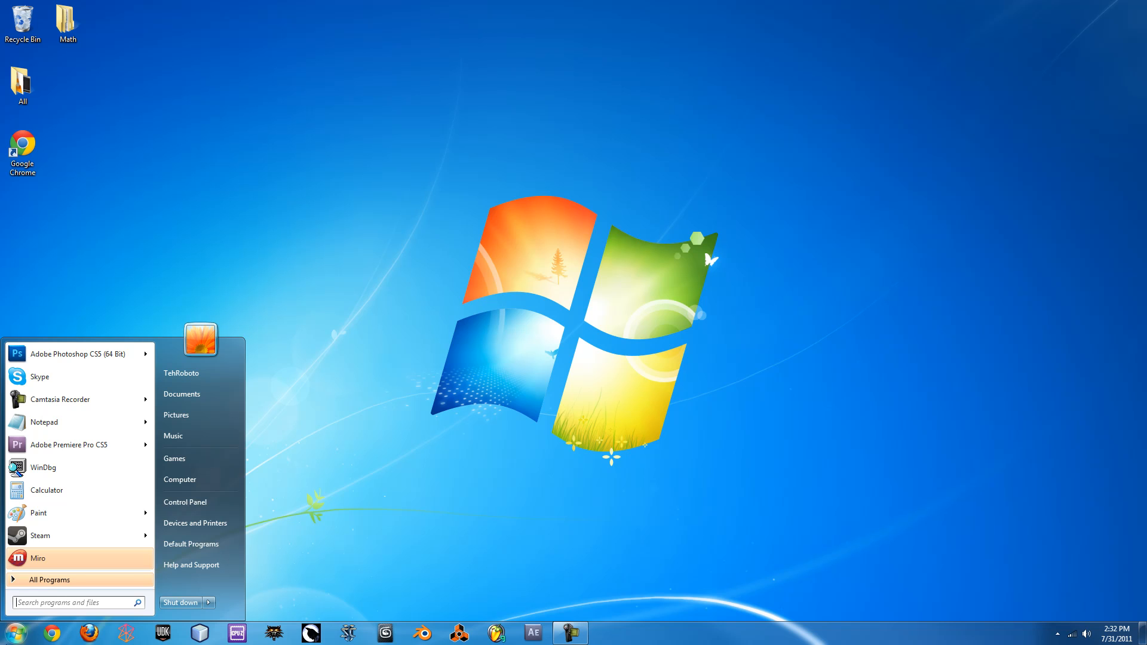
mouse_move(180, 480)
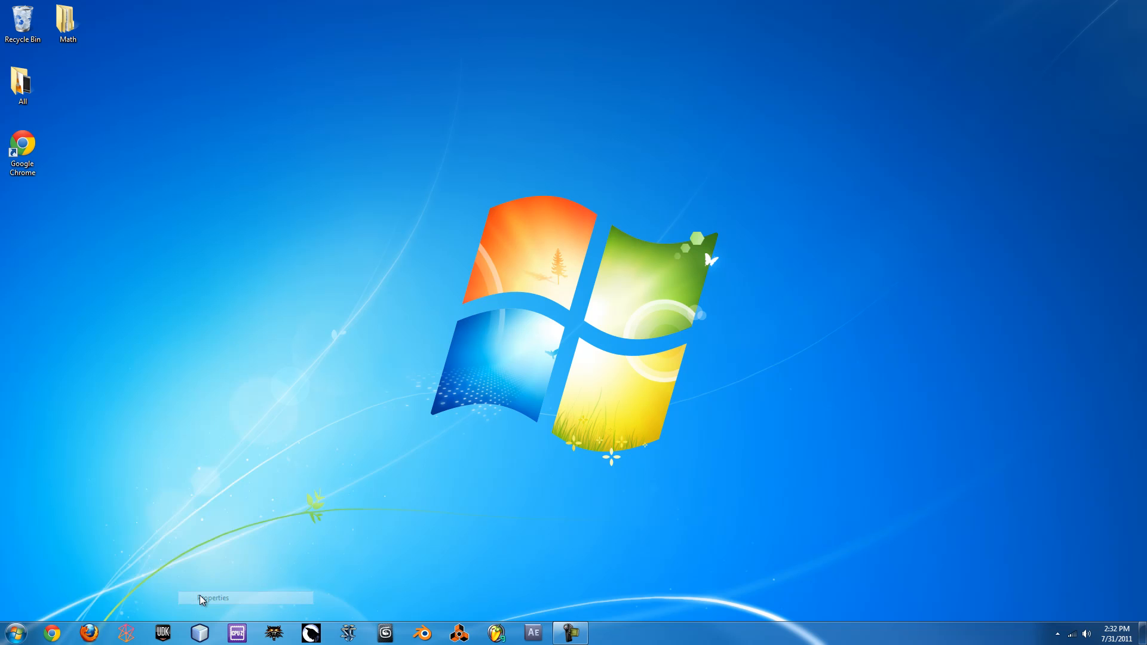
left_click(202, 598)
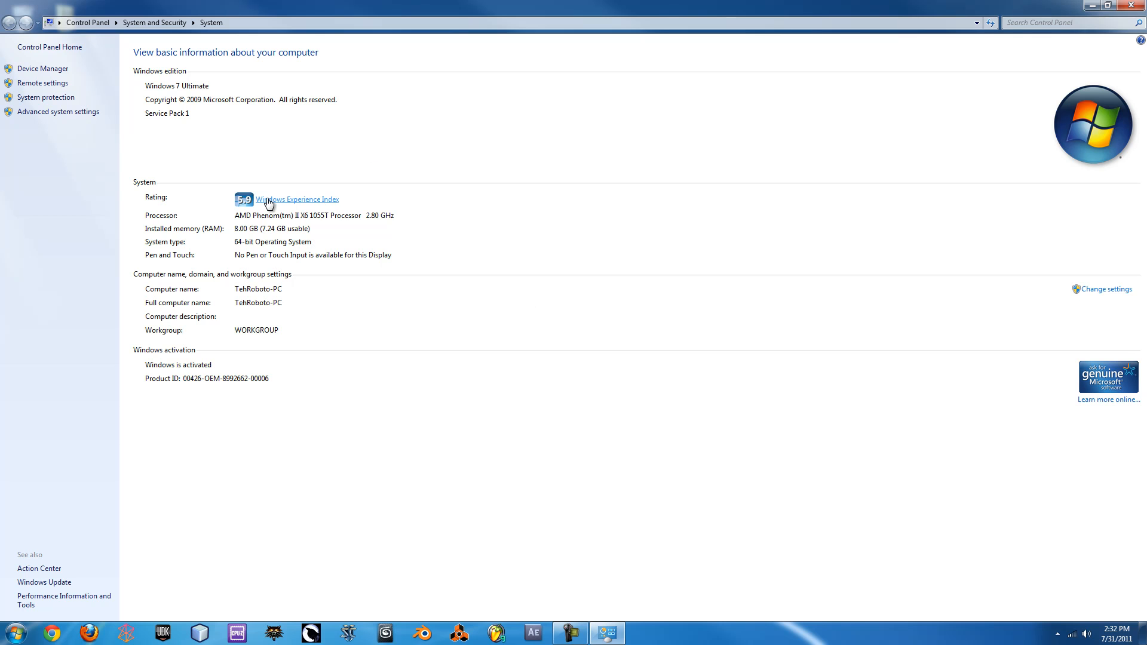
mouse_move(236, 247)
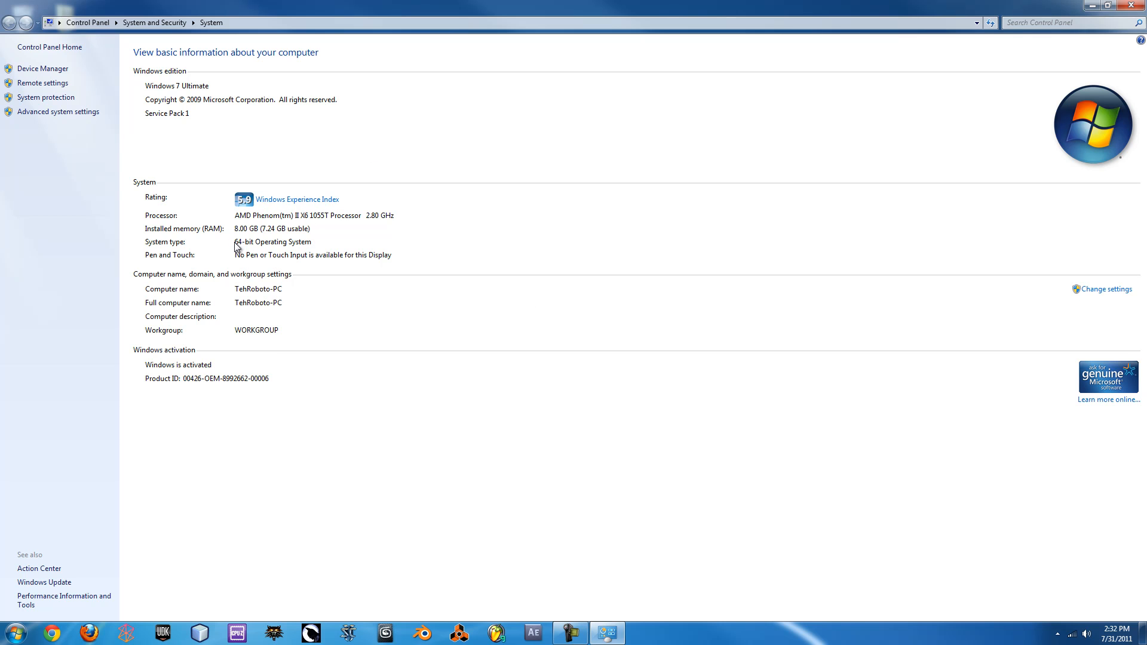
mouse_move(242, 250)
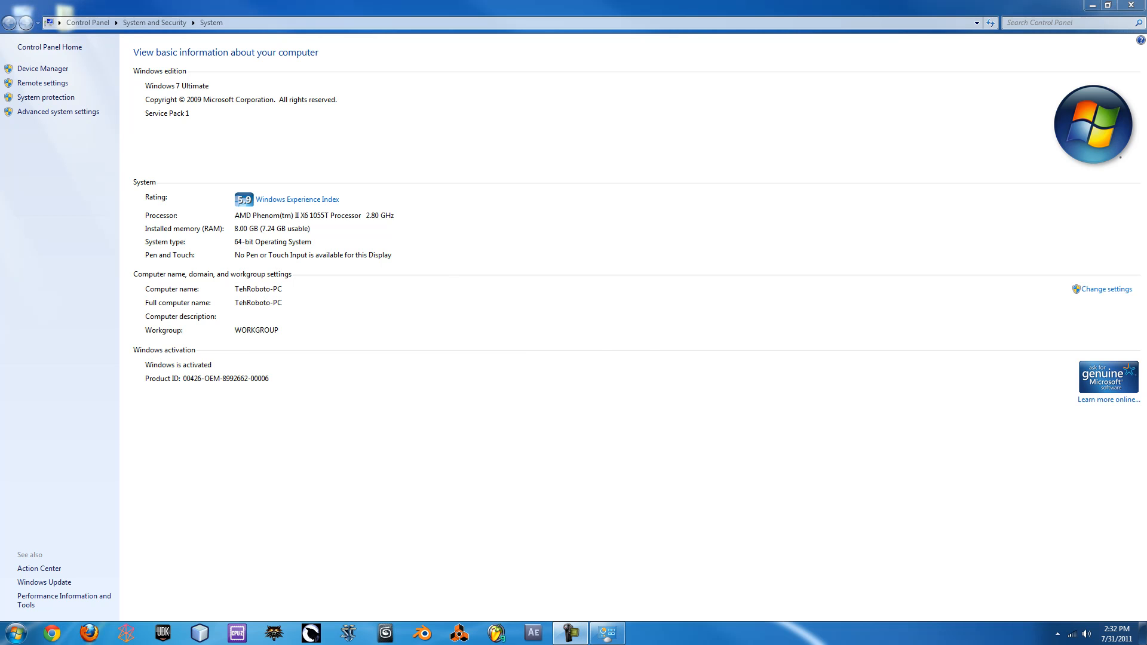
mouse_move(148, 83)
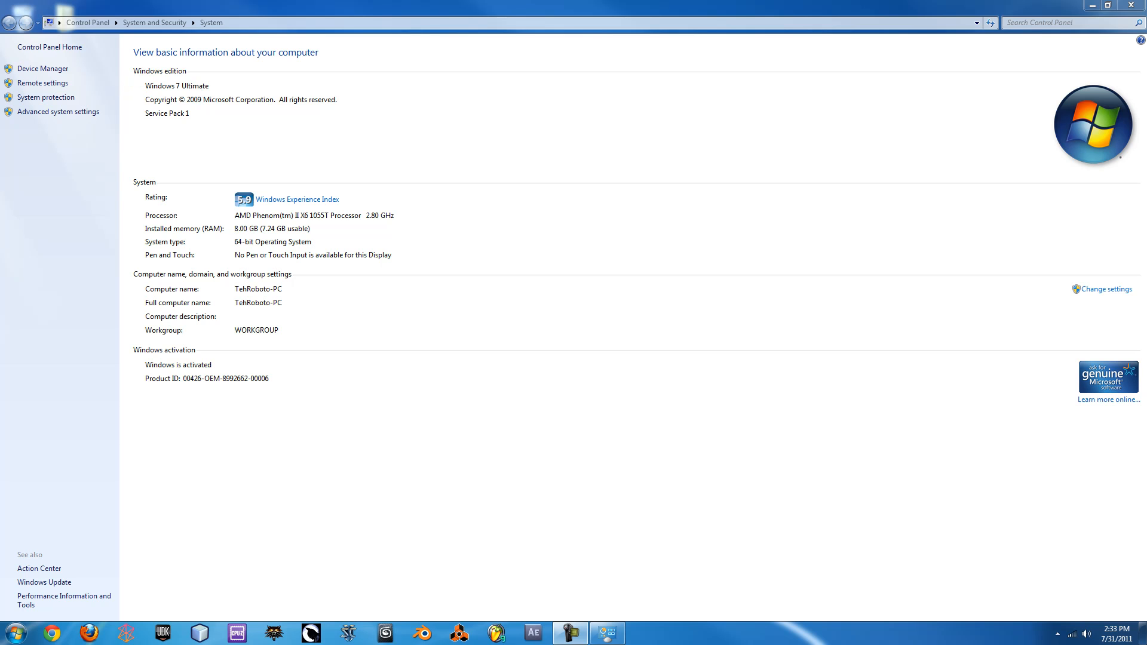
mouse_move(1085, 212)
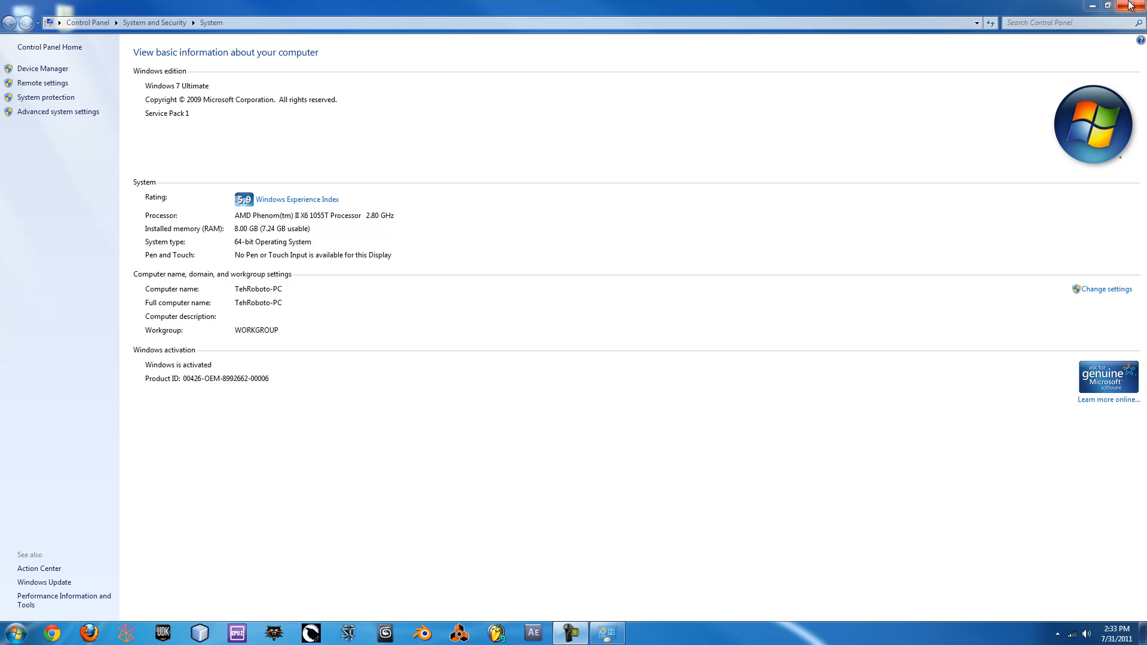
- Close the System window and open the Google Chrome shortcut's Compatibility properties
left_click(1130, 5)
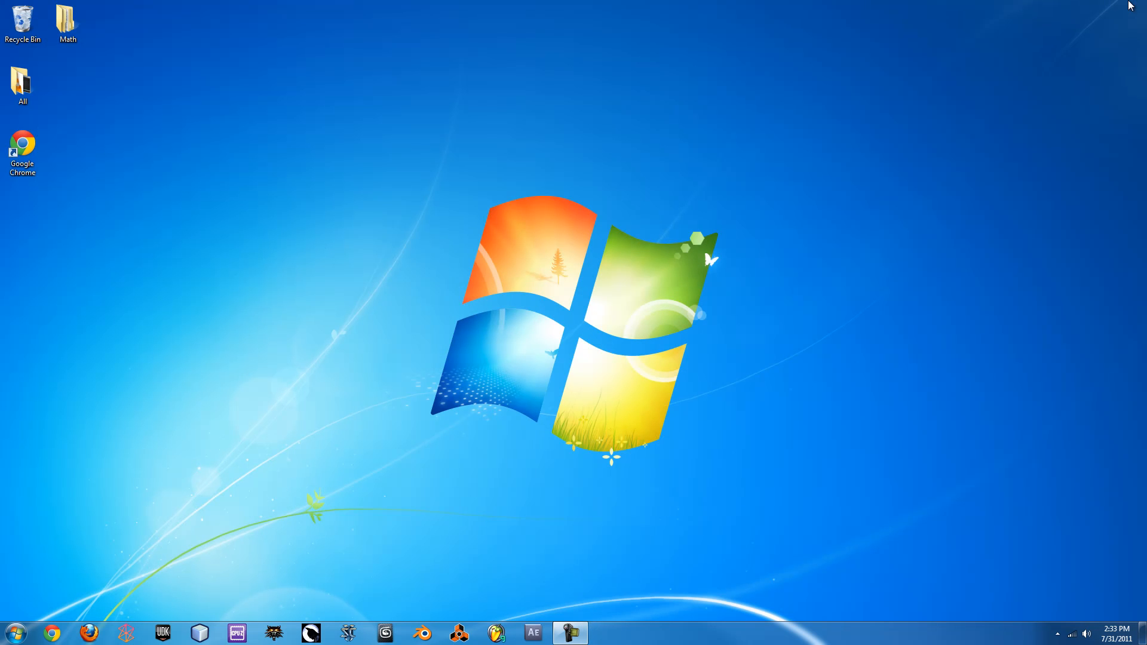
mouse_move(27, 138)
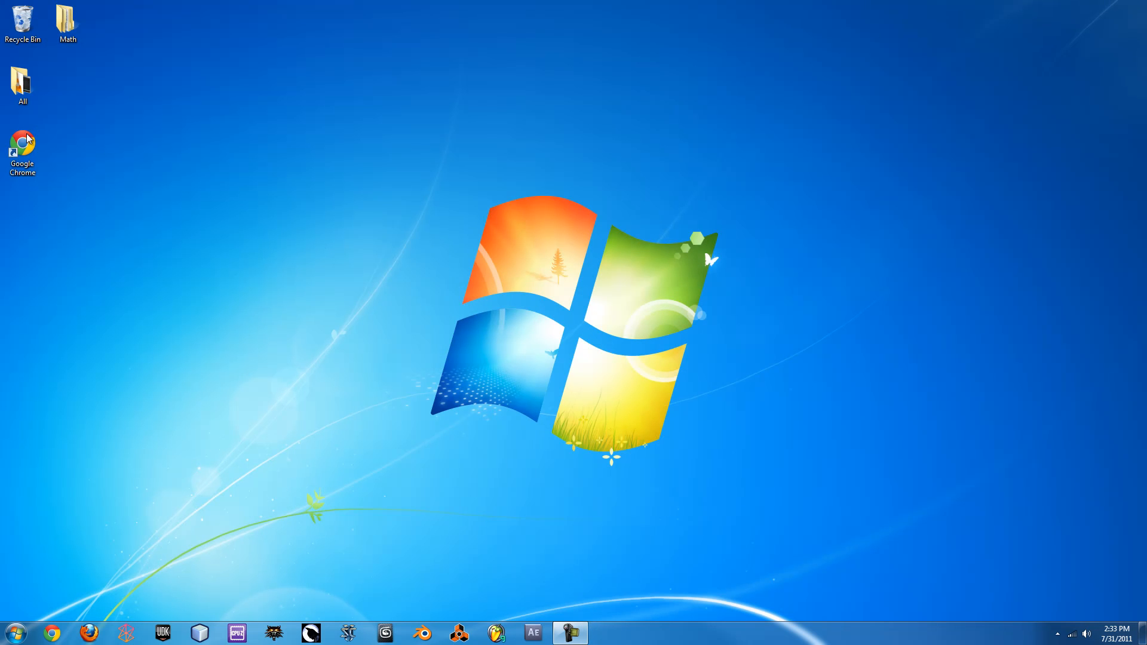
right_click(22, 144)
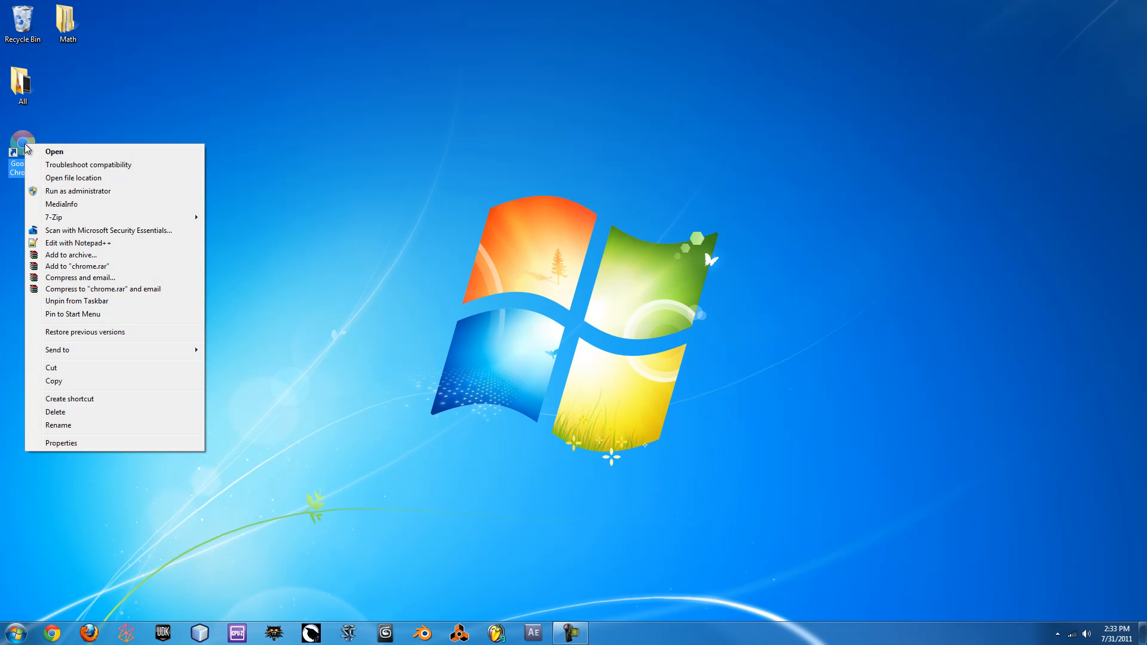
left_click(61, 442)
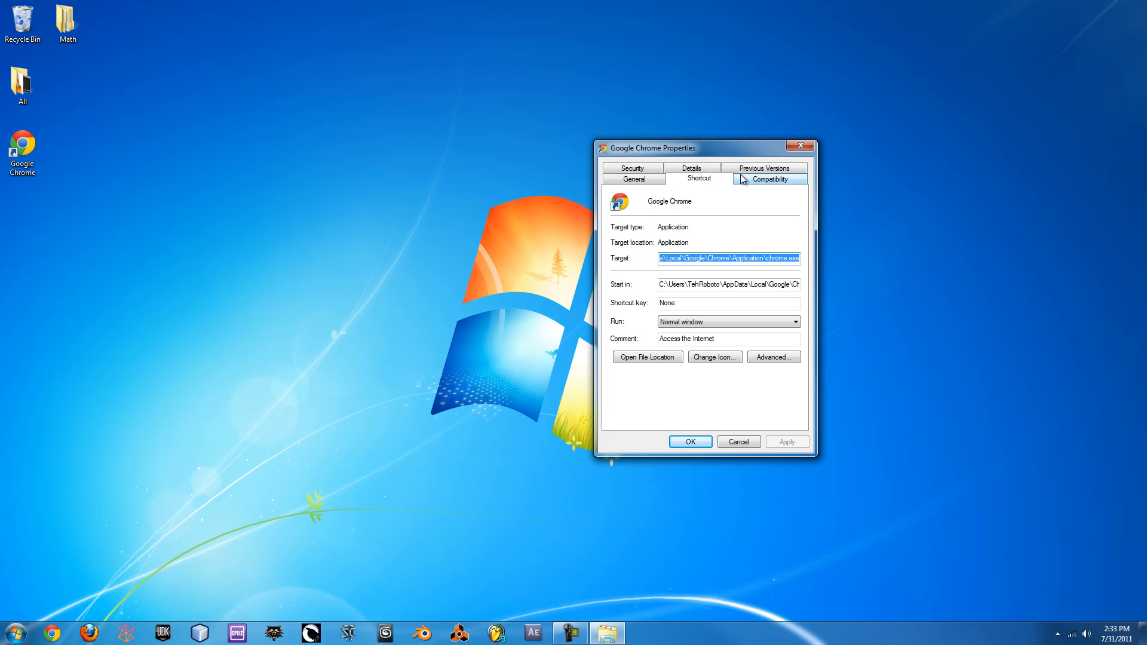
left_click(769, 179)
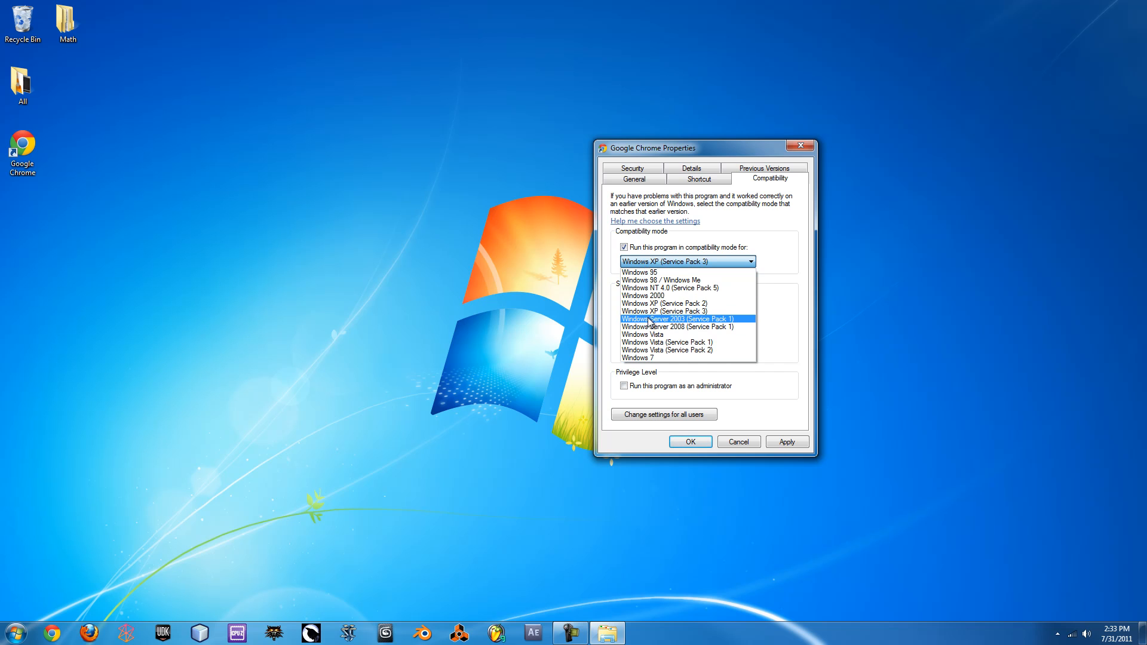
mouse_move(652, 335)
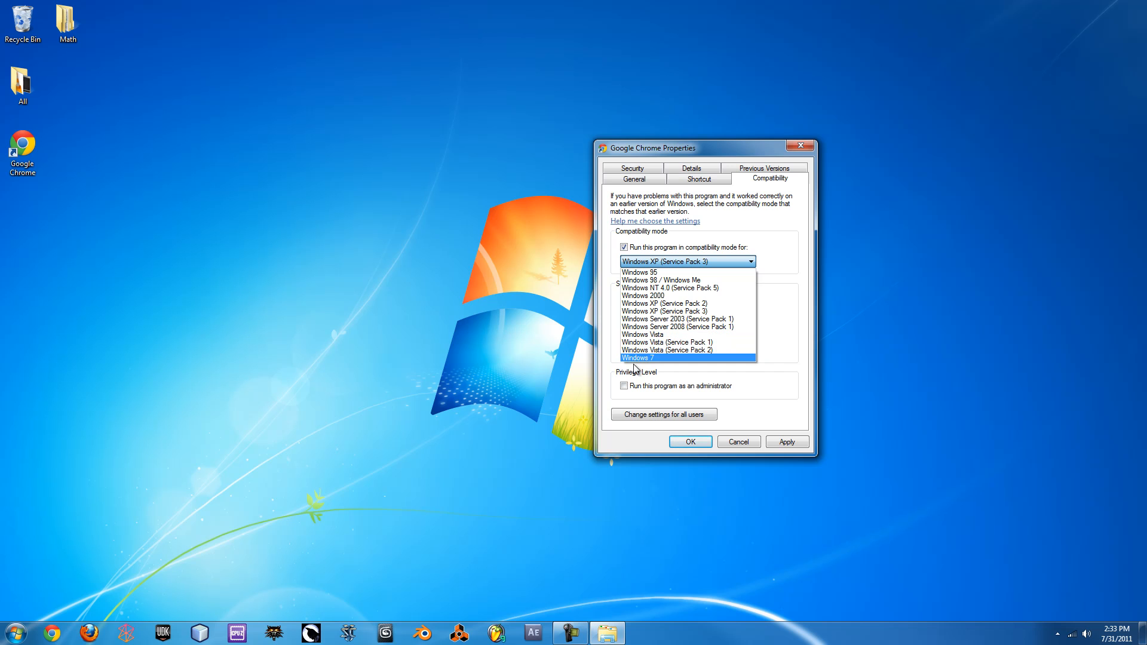
mouse_move(664, 303)
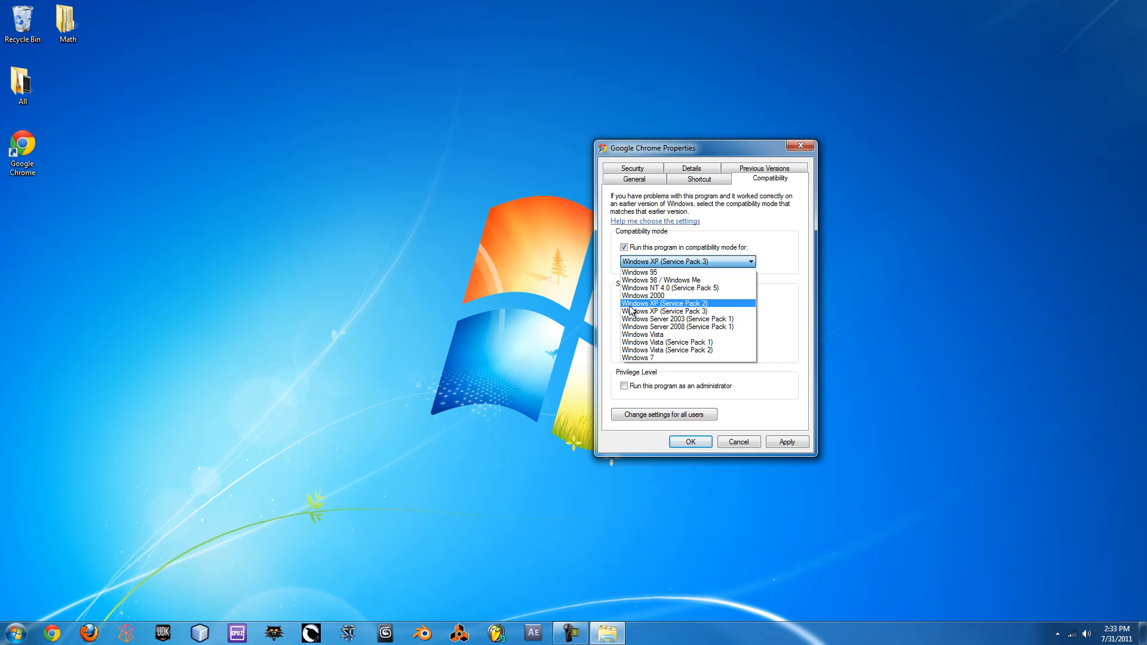
- Select Windows XP (Service Pack 2) as the target, then uncheck compatibility mode
left_click(665, 303)
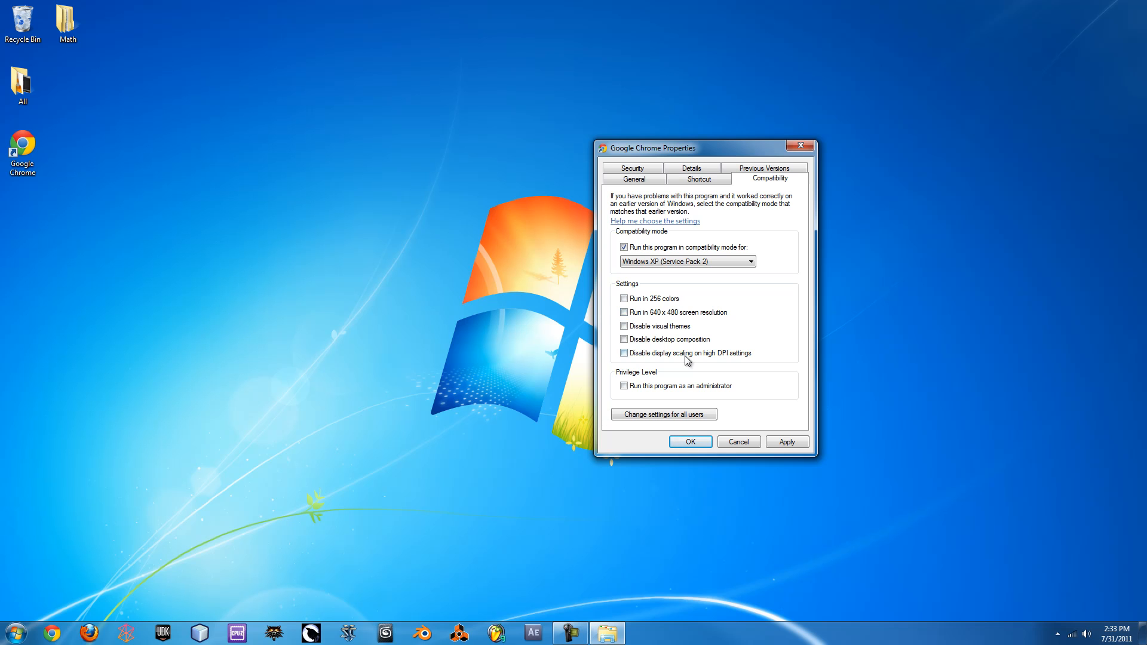
left_click(625, 247)
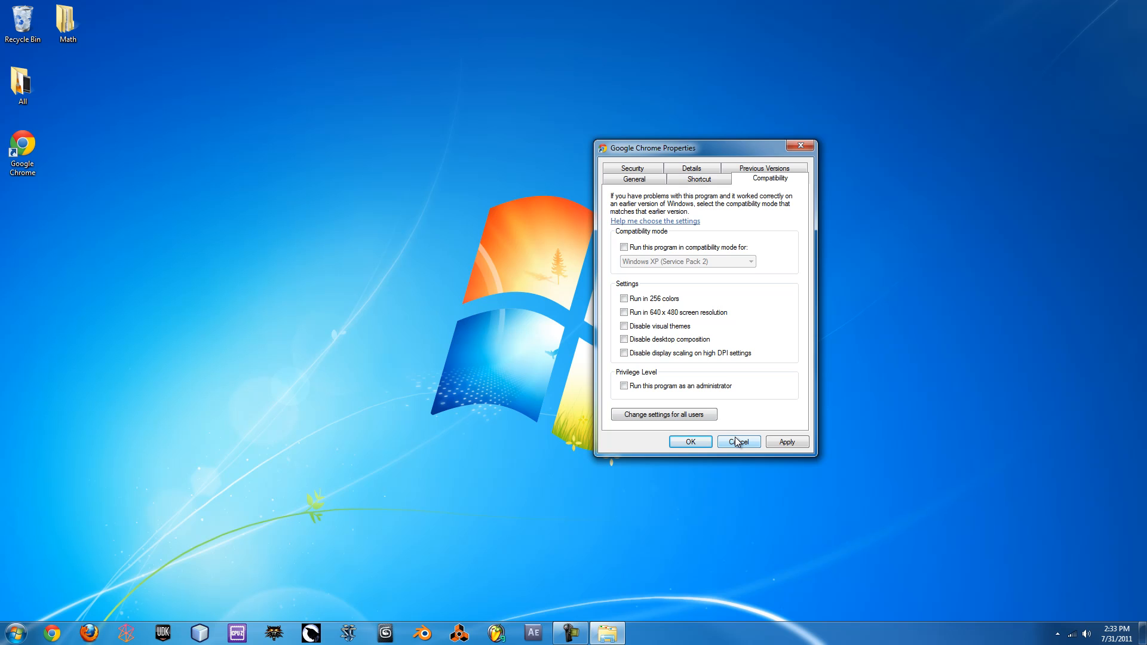
- Cancel the Google Chrome Properties dialog without saving changes
left_click(740, 442)
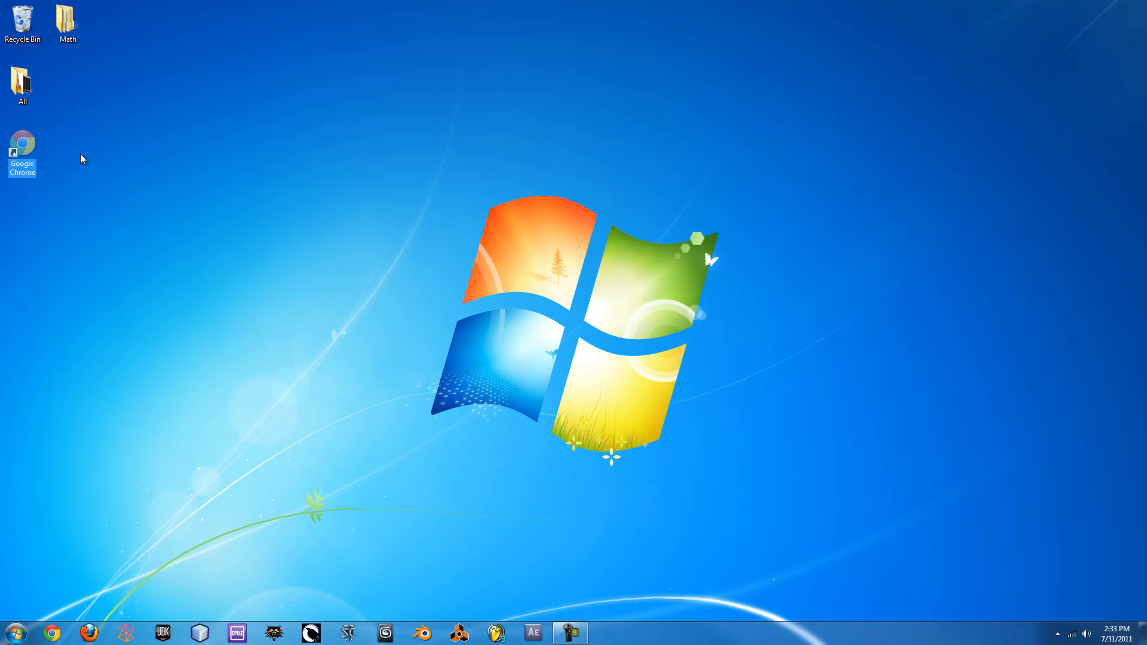
mouse_move(275, 263)
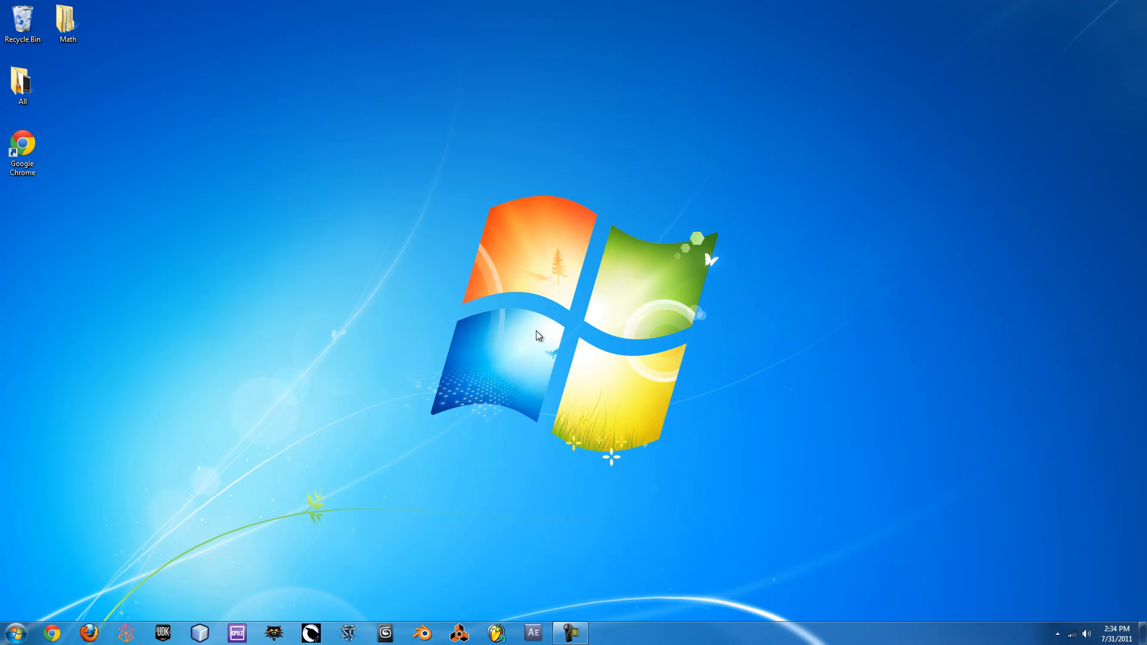
mouse_move(748, 486)
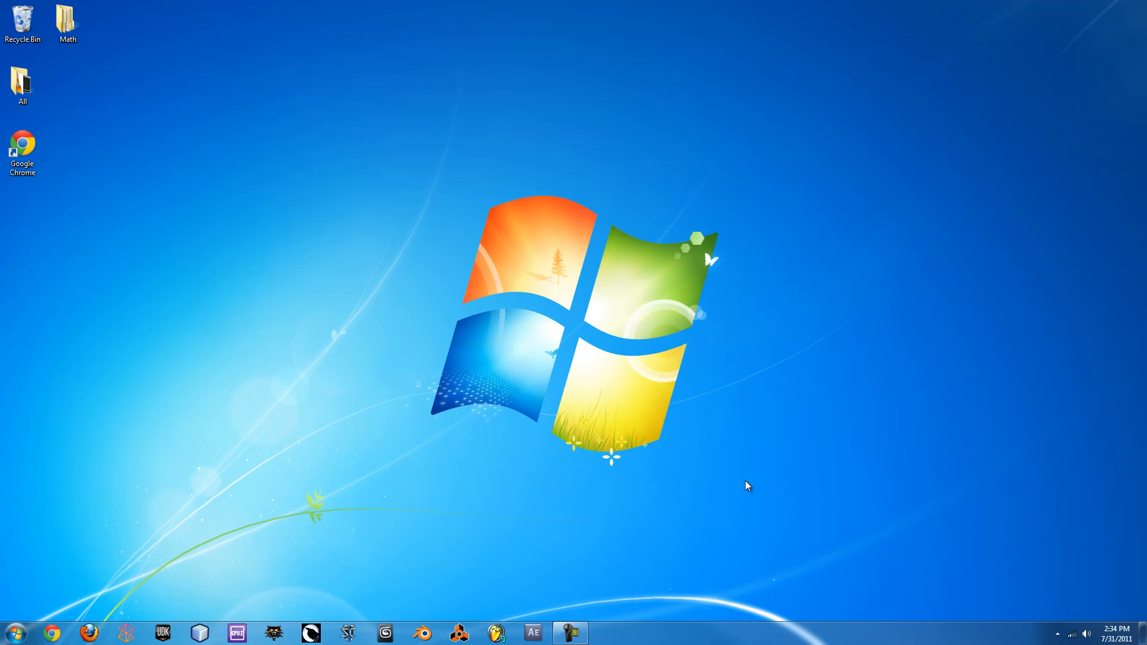